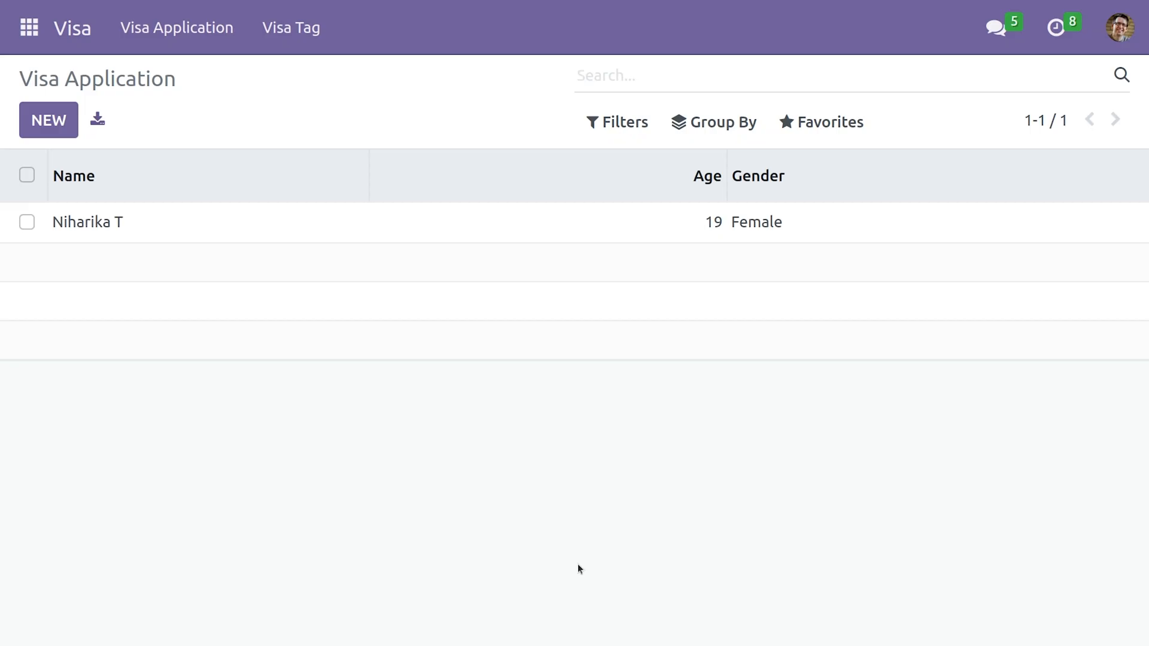
- Shorten the applicant's name to 'Niharika' and set the age to 18 on the record
{"action": "left_click", "coordinate": [659, 75]}
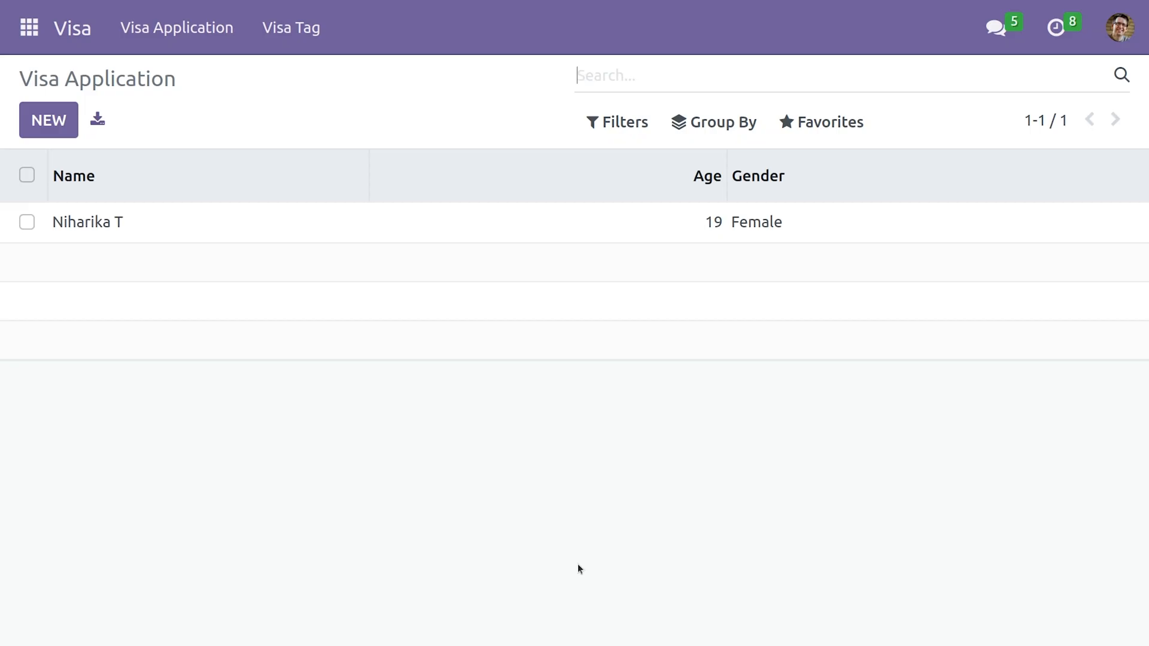
{"action": "left_click", "coordinate": [732, 75]}
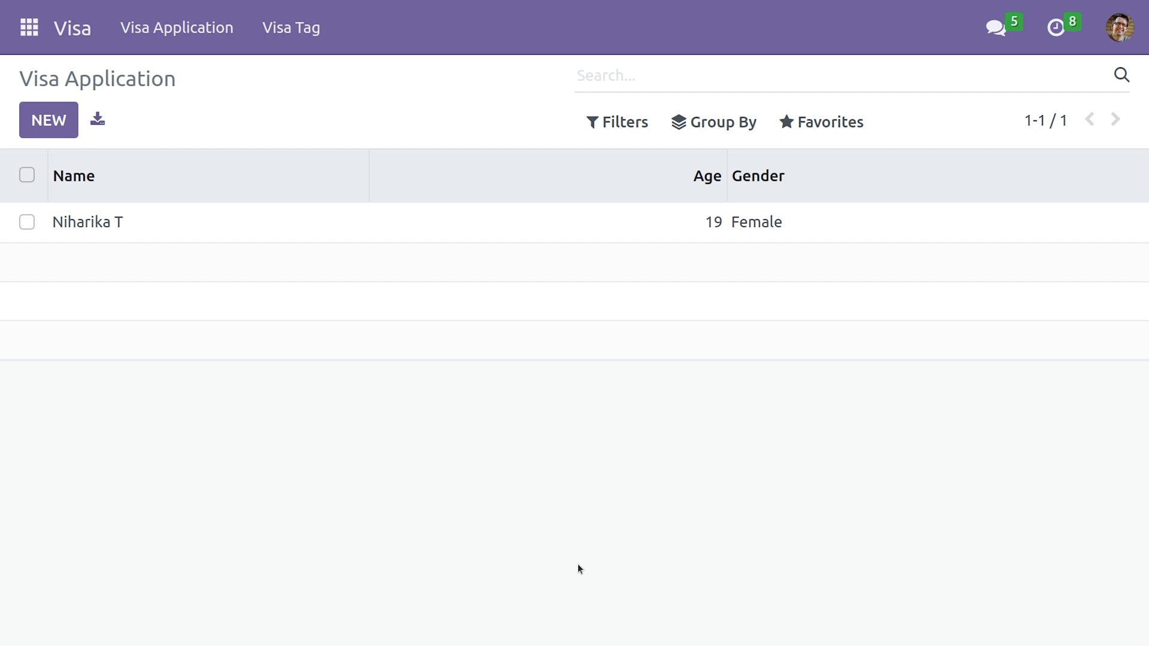
{"action": "left_click", "coordinate": [87, 223]}
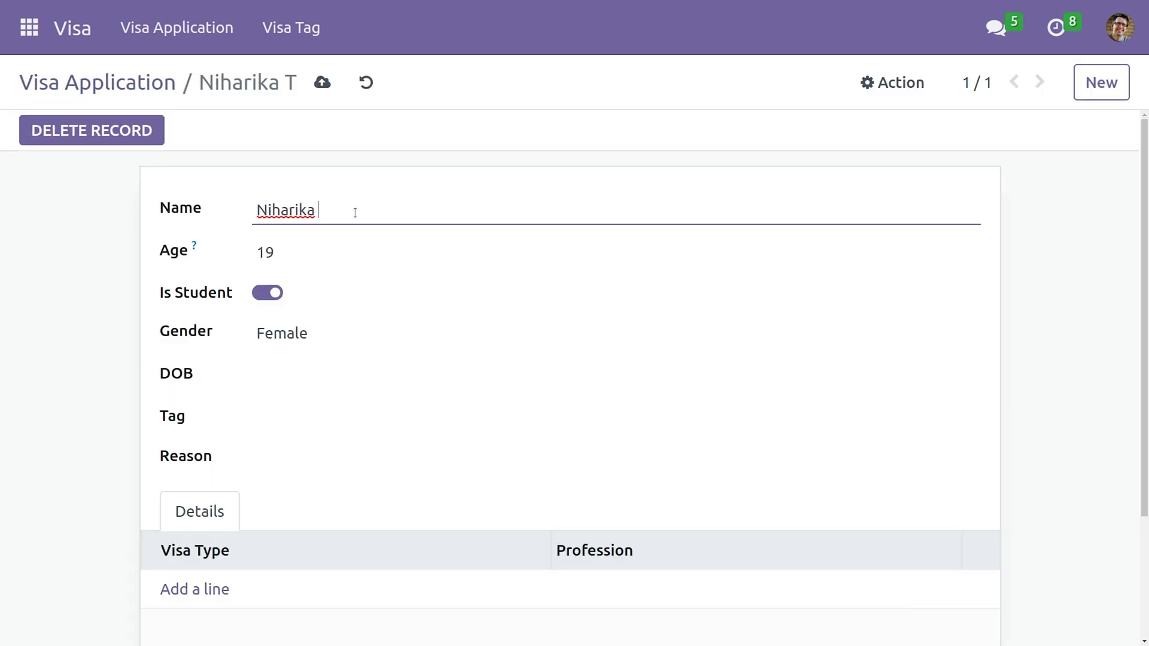
{"action": "left_click", "coordinate": [293, 252]}
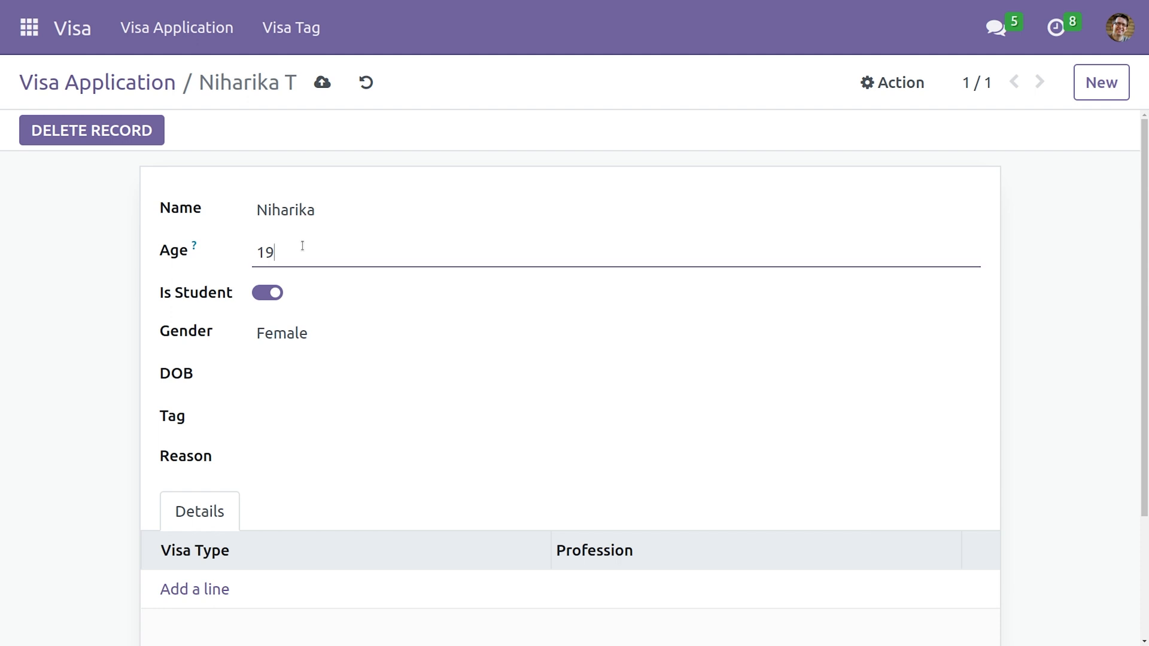
{"action": "type", "text": "18"}
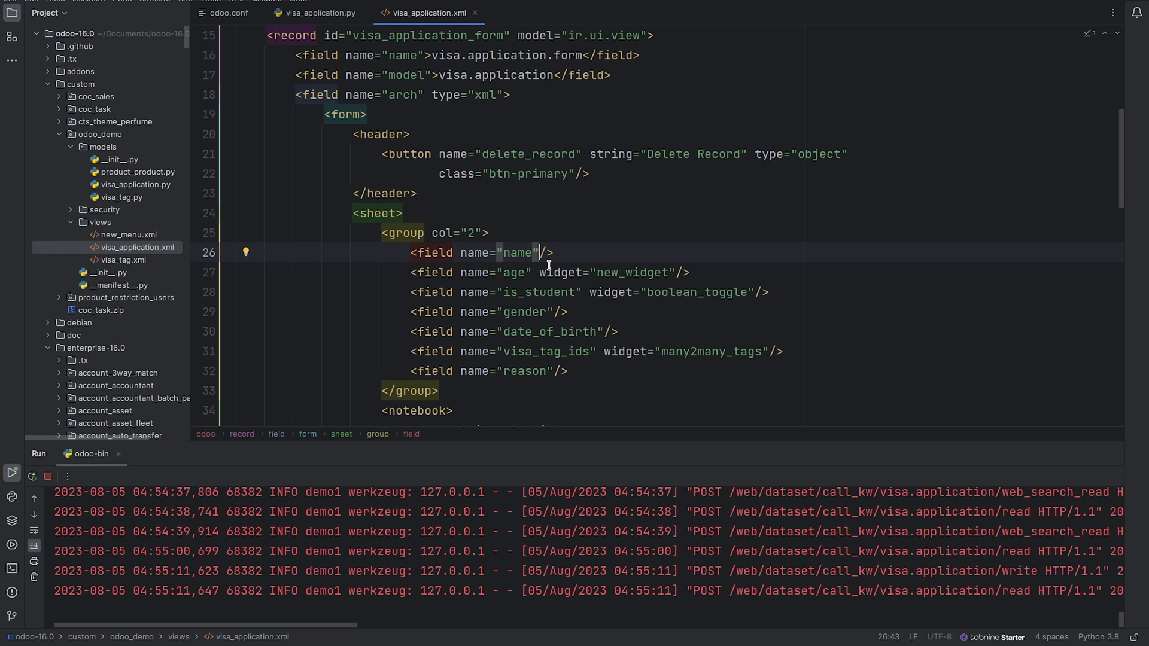
- Add readonly="1" to the name field in visa_application.xml
{"action": "type", "text": "read"}
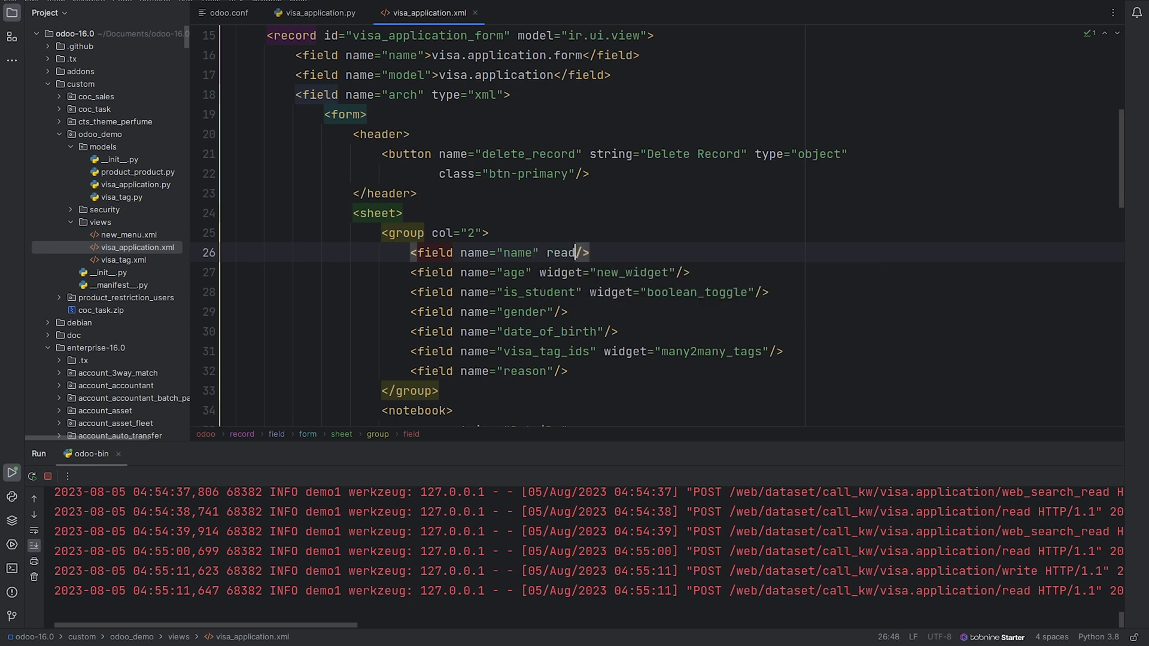
{"action": "type", "text": "only=\"\""}
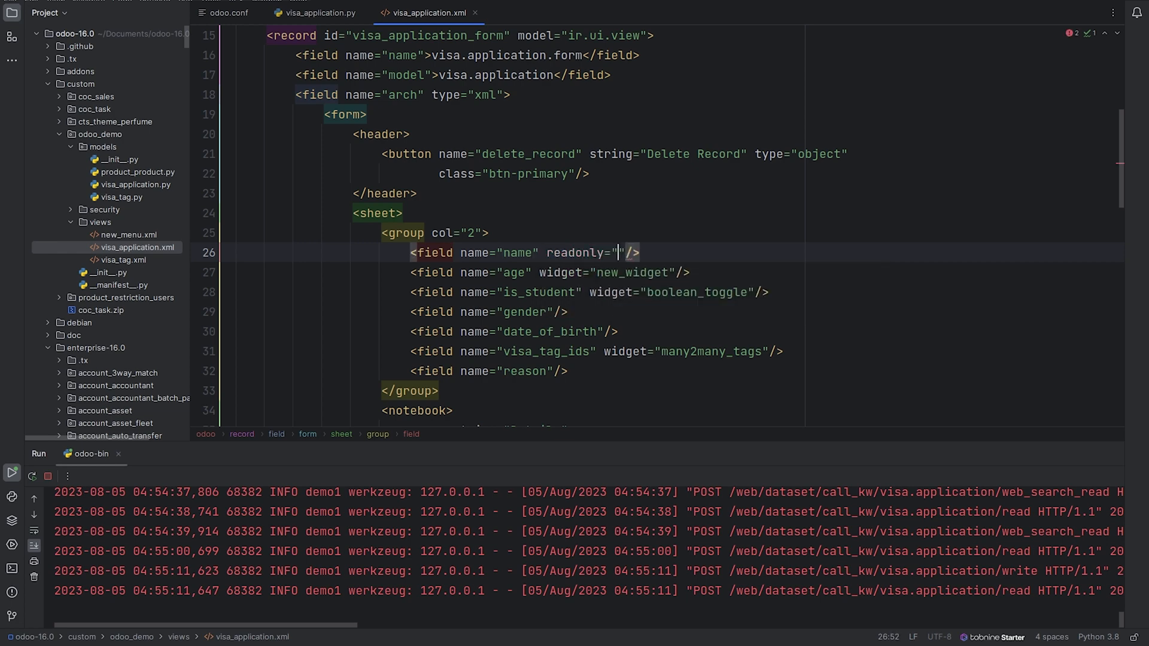
{"action": "type", "text": "1"}
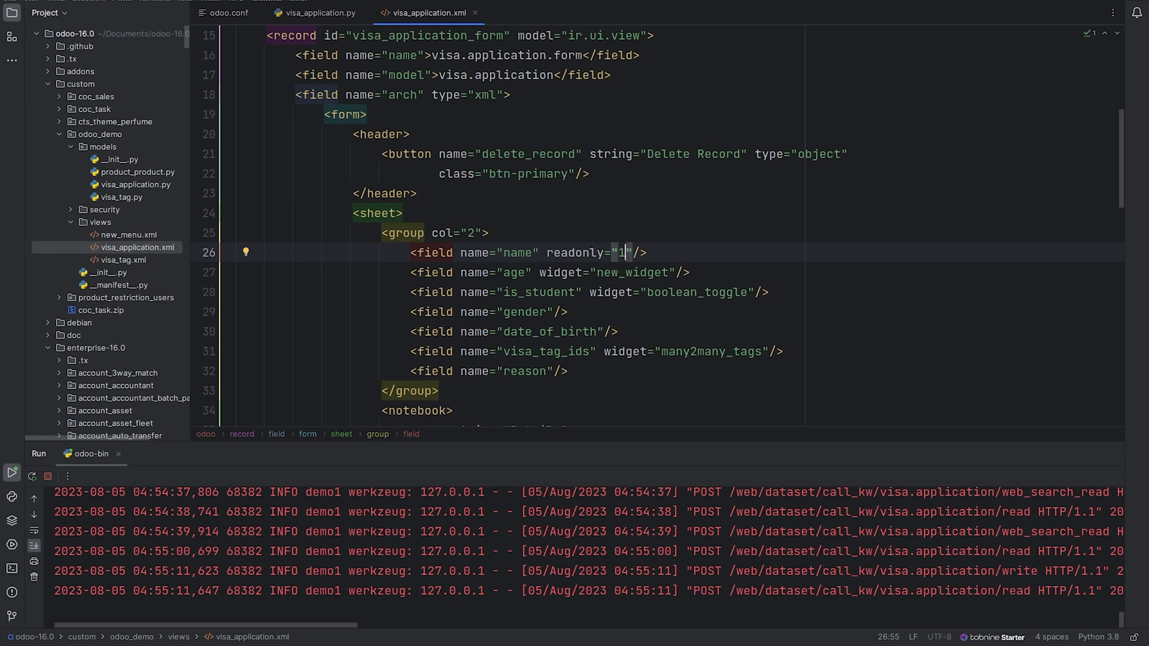
{"action": "left_click", "coordinate": [315, 12]}
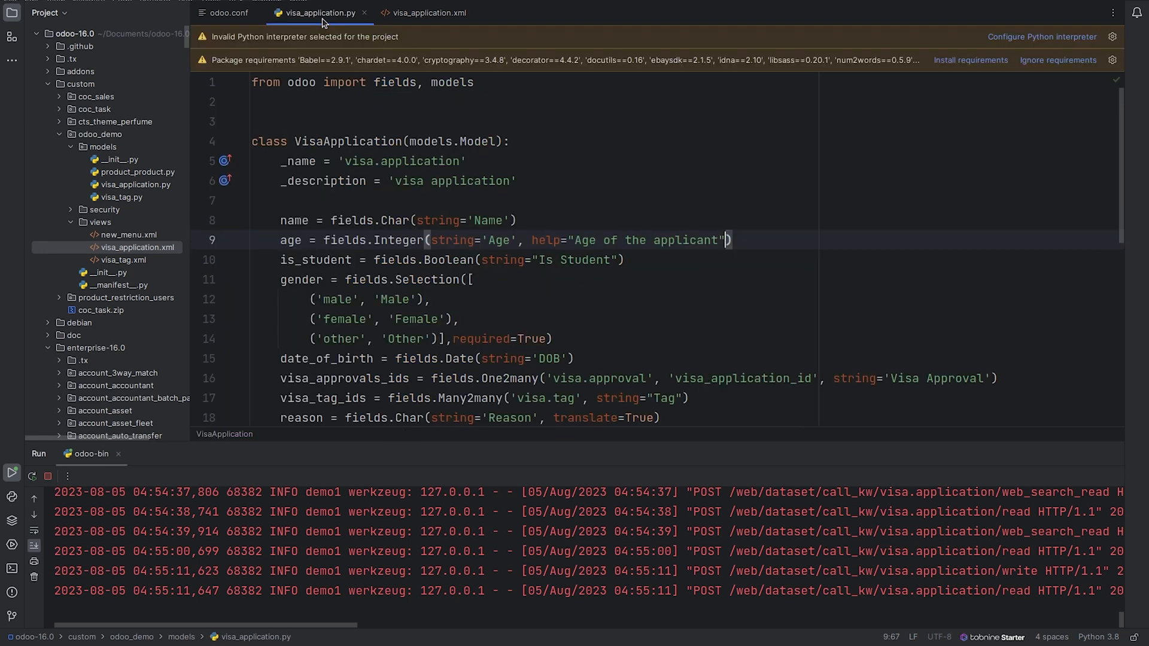
- Add required=True and readonly to the age Integer field in visa_application.py
{"action": "type", "text": ", required=True"}
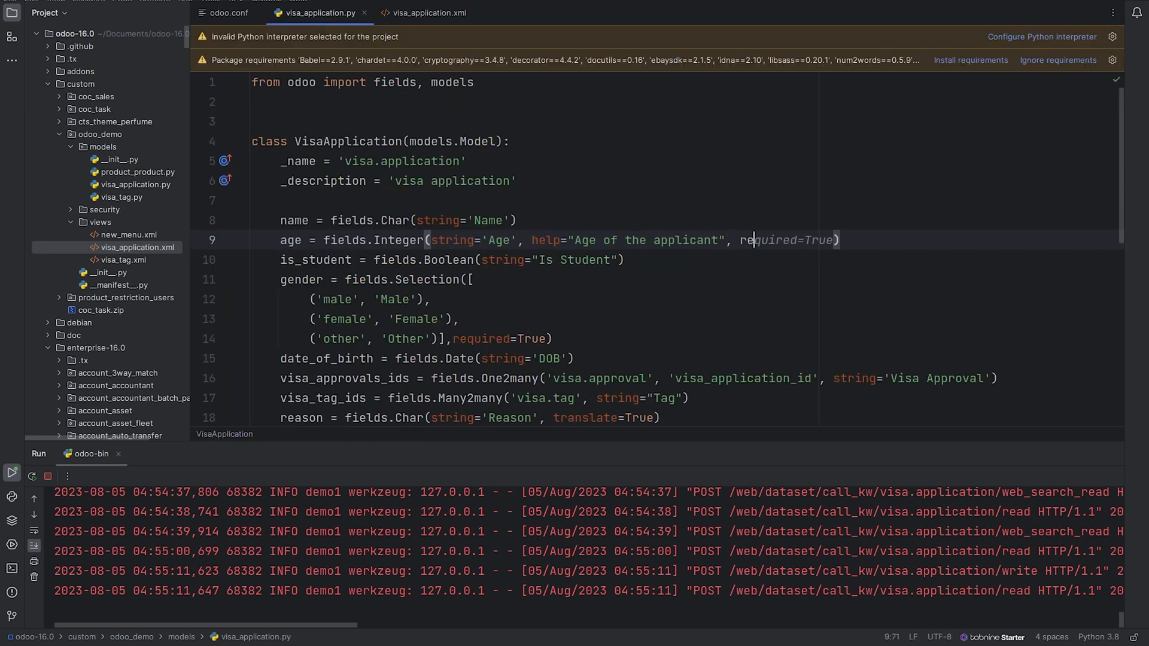
{"action": "type", "text": "readonly"}
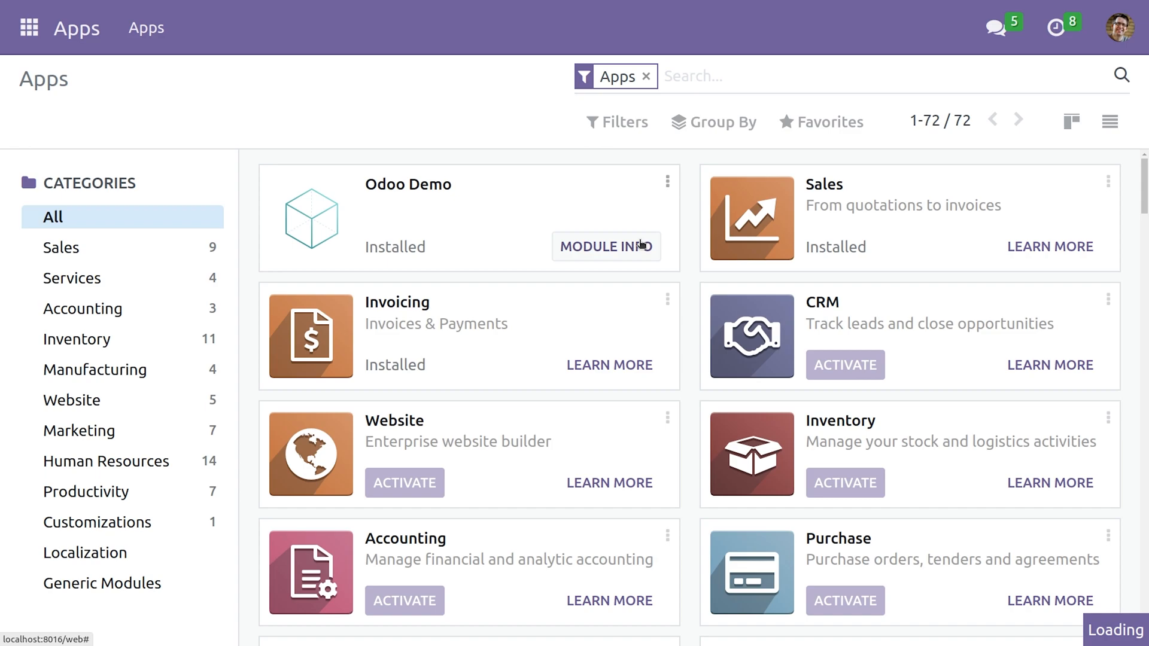
- Act on the Odoo Demo module card so Odoo reloads into the Discuss inbox
{"action": "left_click", "coordinate": [606, 247]}
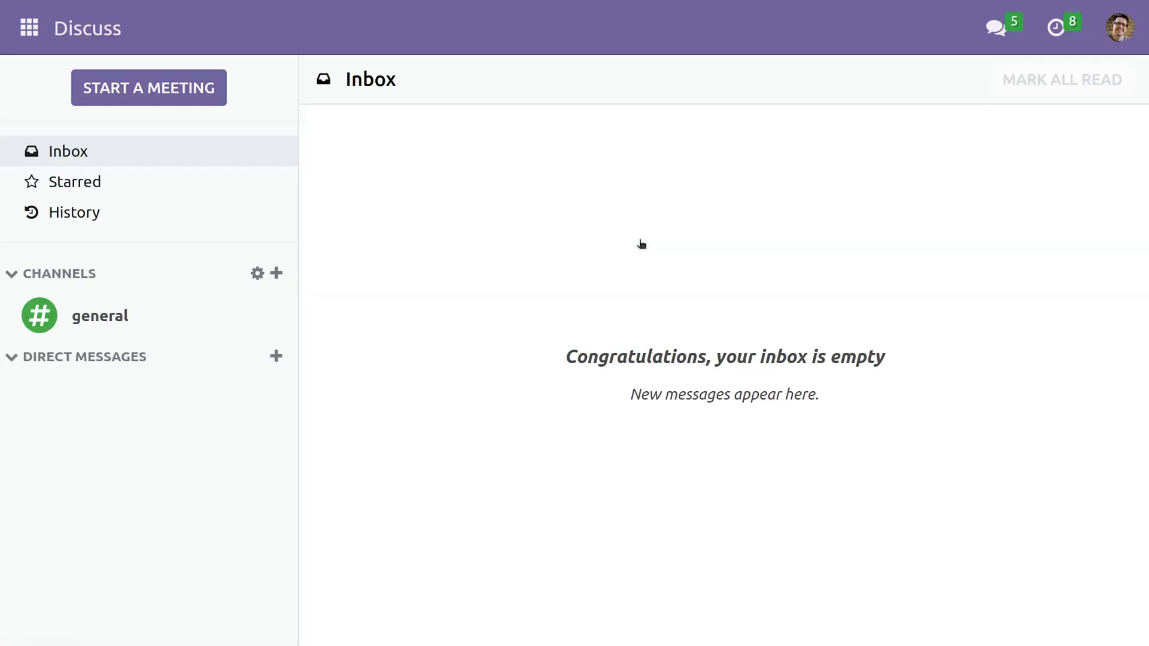
{"action": "mouse_move", "coordinate": [299, 4]}
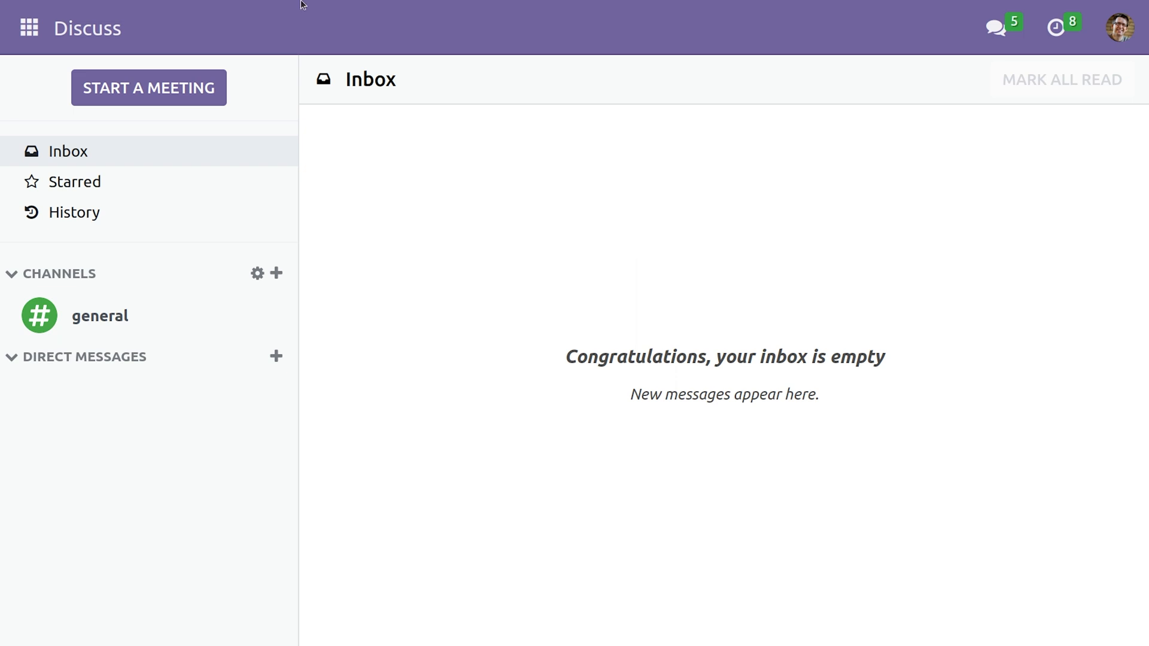
- Switch to the Visa app and open Niharika's application showing read-only Name and Age
{"action": "left_click", "coordinate": [28, 28]}
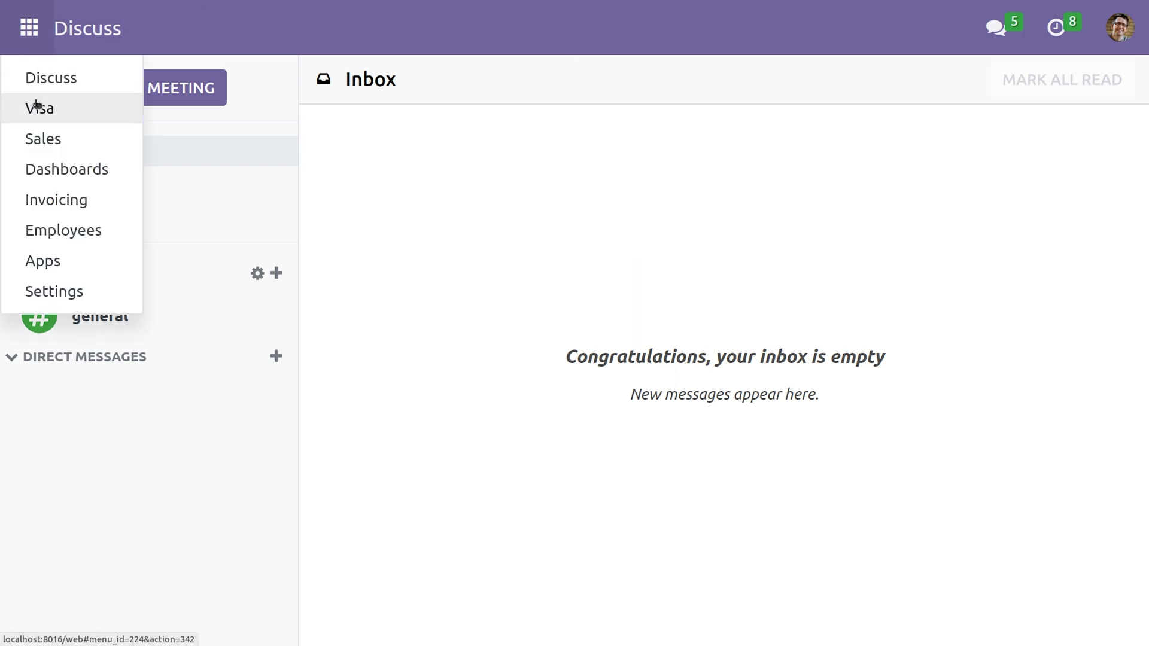
{"action": "left_click", "coordinate": [38, 108]}
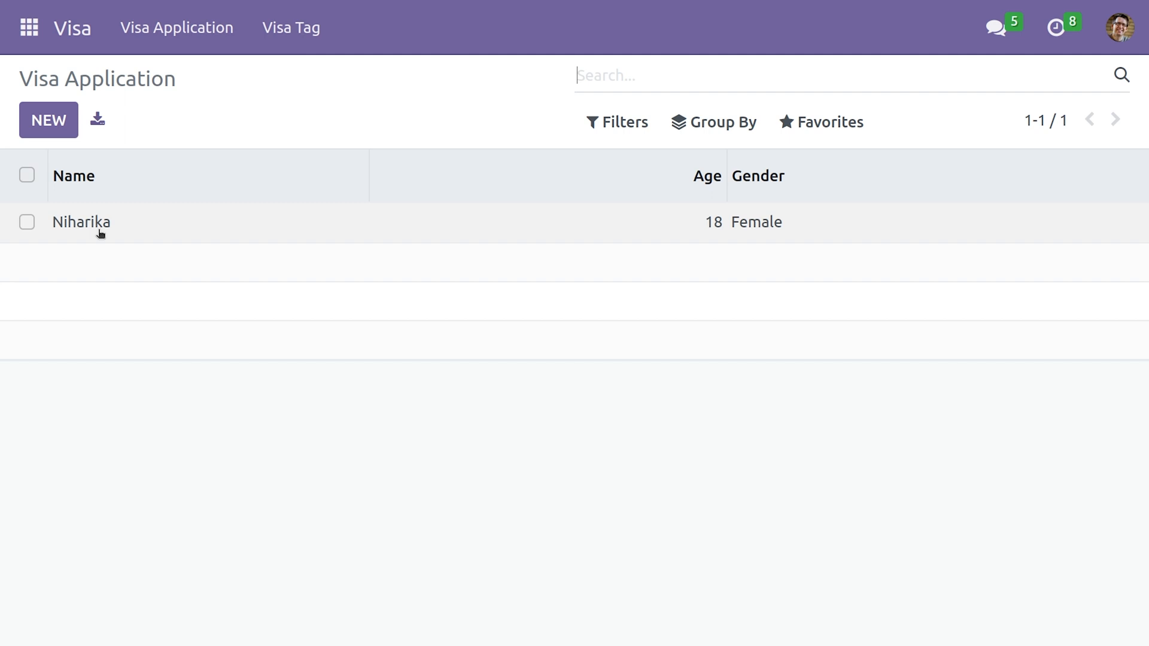
{"action": "left_click", "coordinate": [80, 223]}
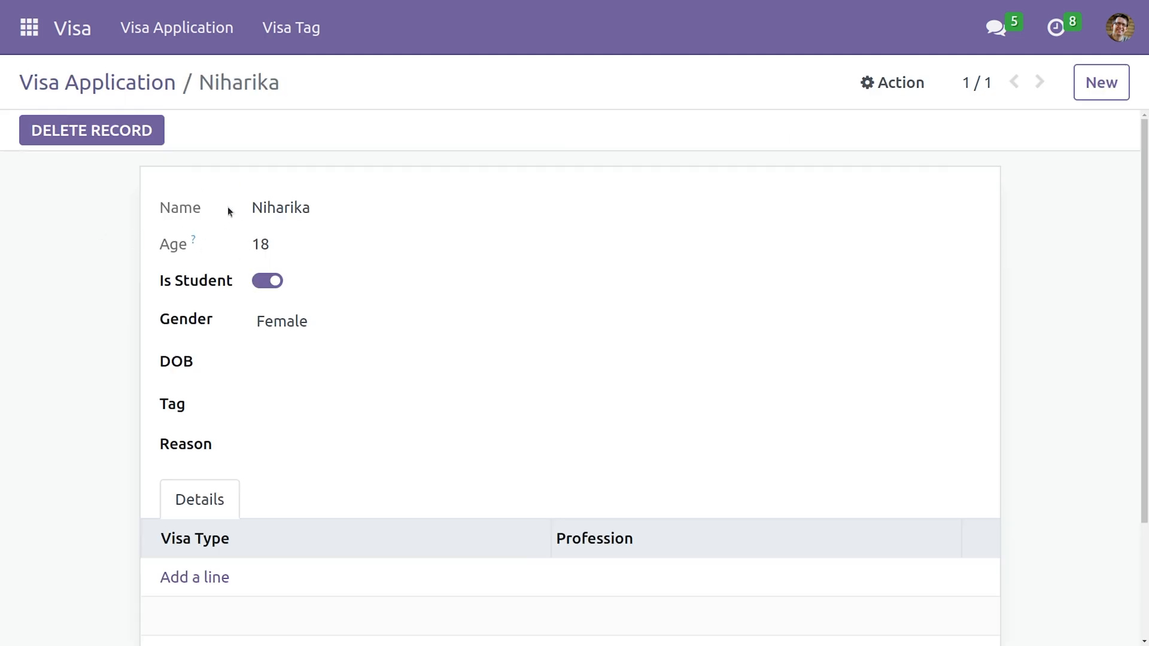
{"action": "mouse_move", "coordinate": [228, 166]}
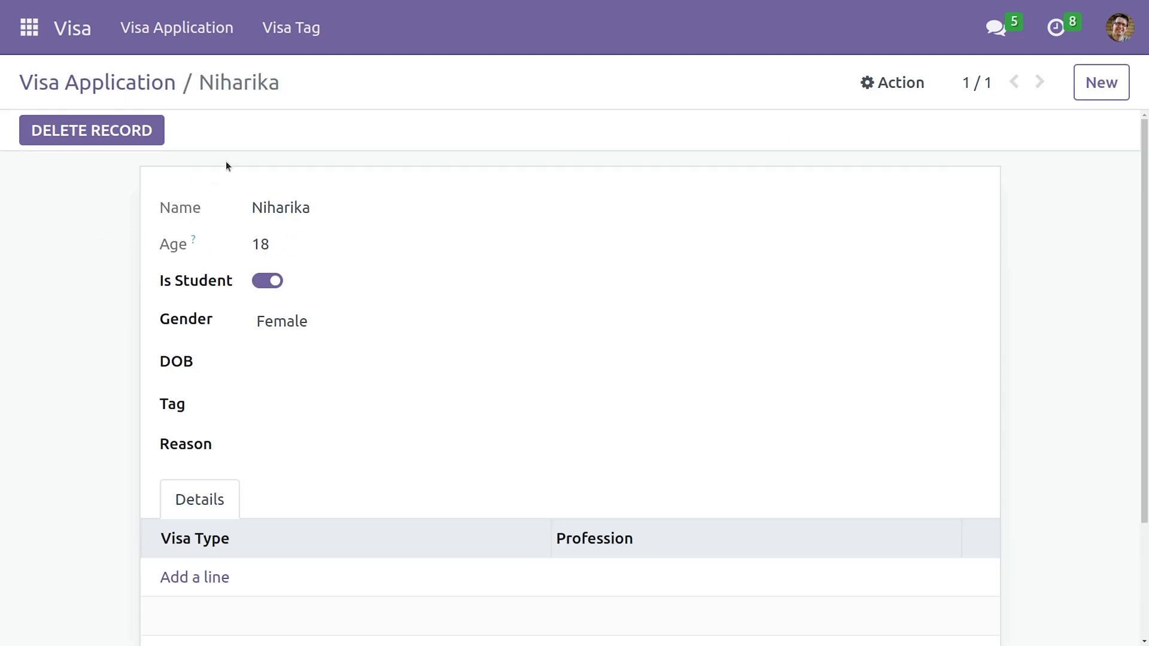